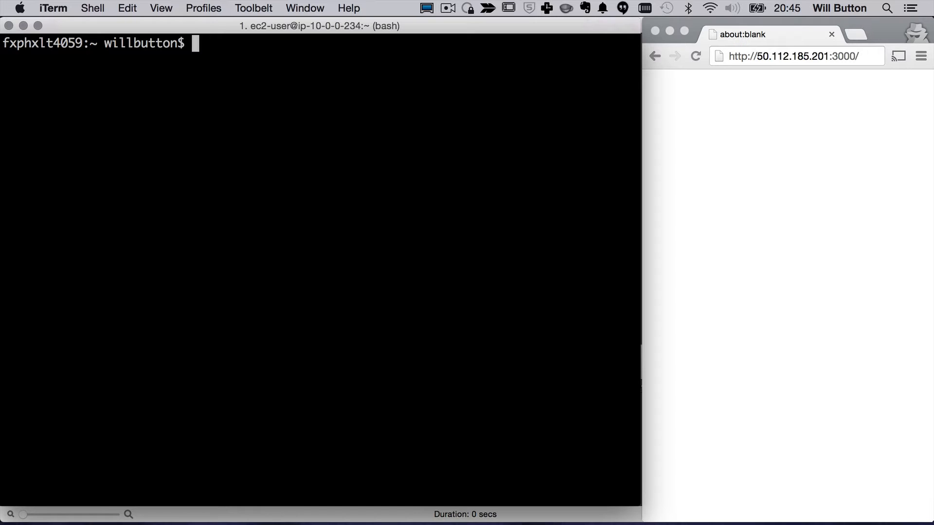
text(ssh -i ~/.ssh/dtds.pem ec2-user@50.112.185.201)
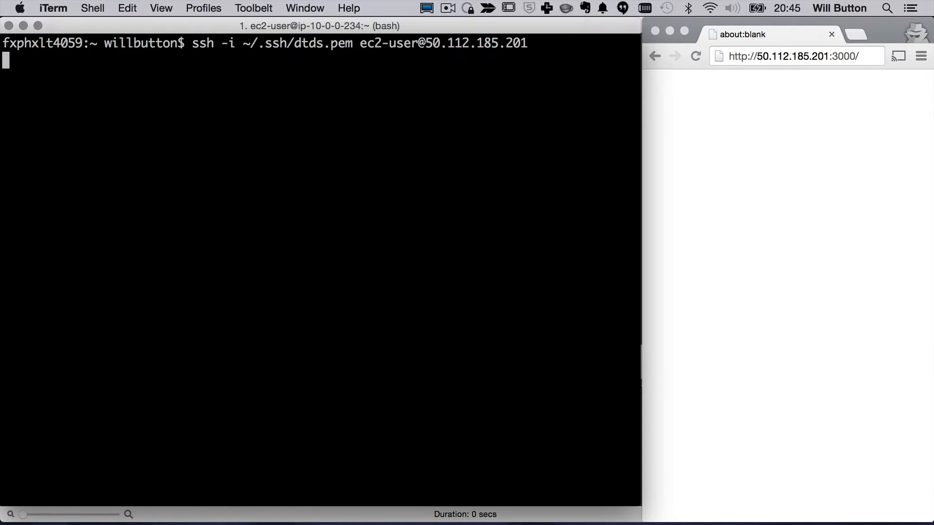
key(Return)
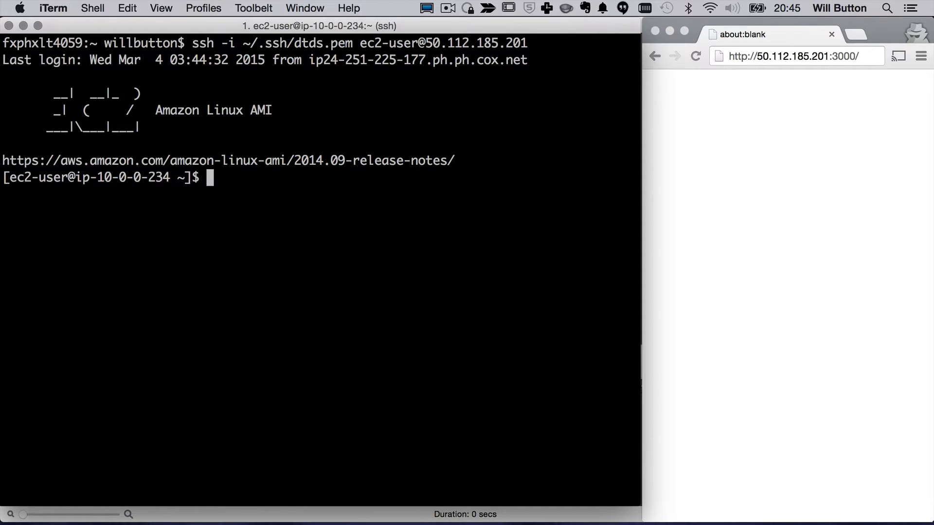
text(sudo su)
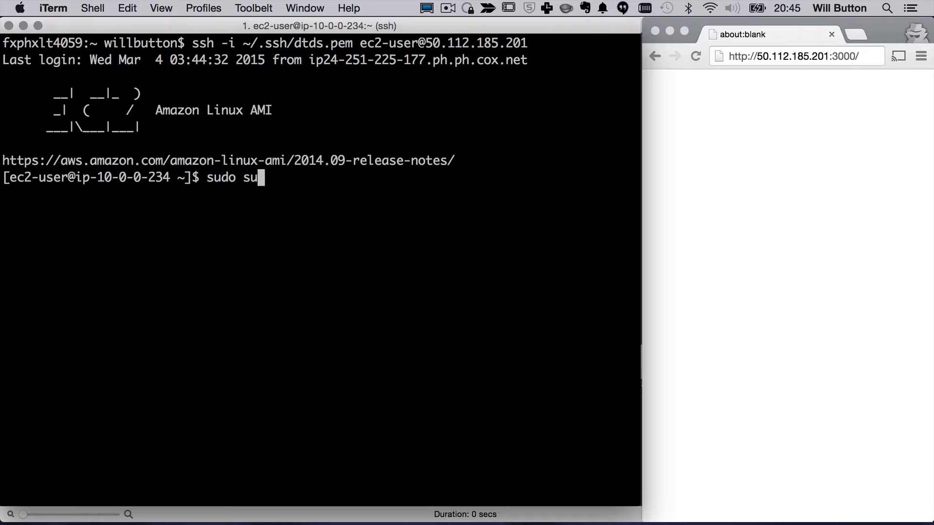
Begin typing the npm install pm2 command.
text(npm)
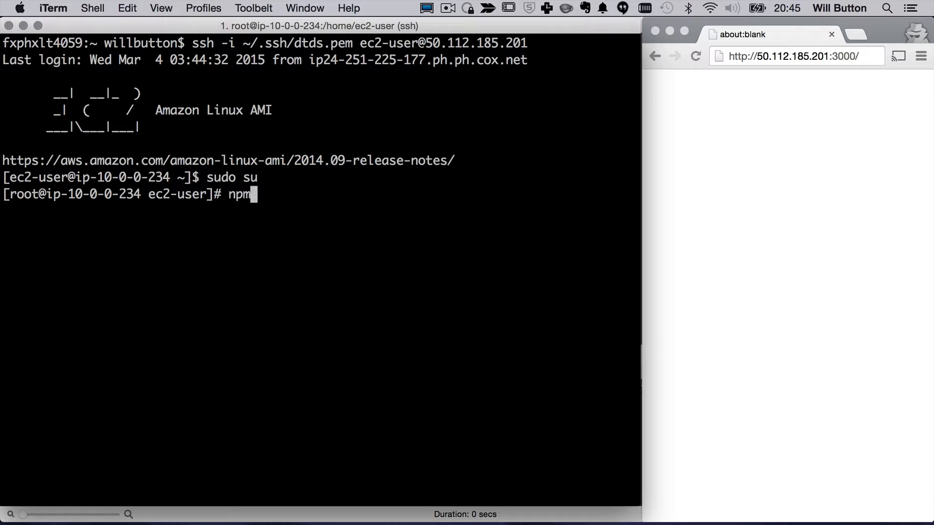
text(inst)
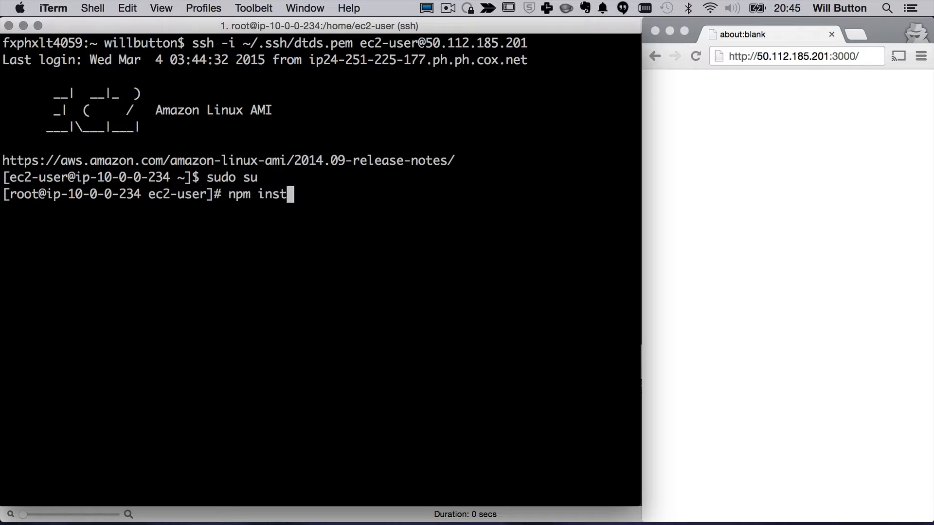
text(all)
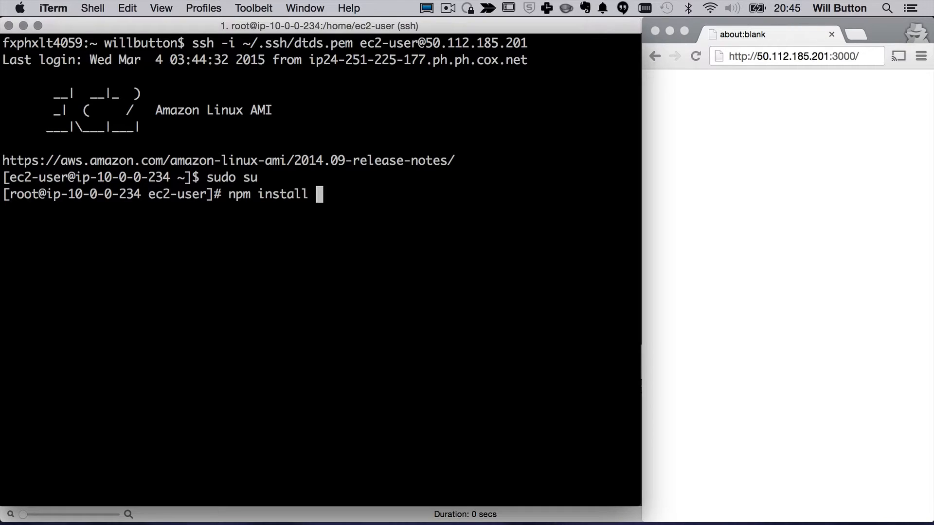
text(pm2 -)
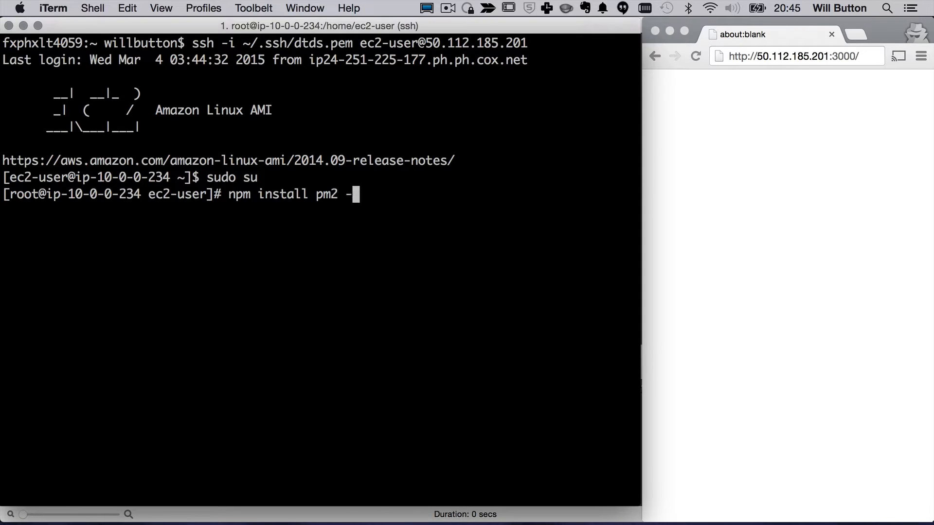
Install pm2 via npm and generate the CentOS boot script with pm2 startup centos.
key(Return)
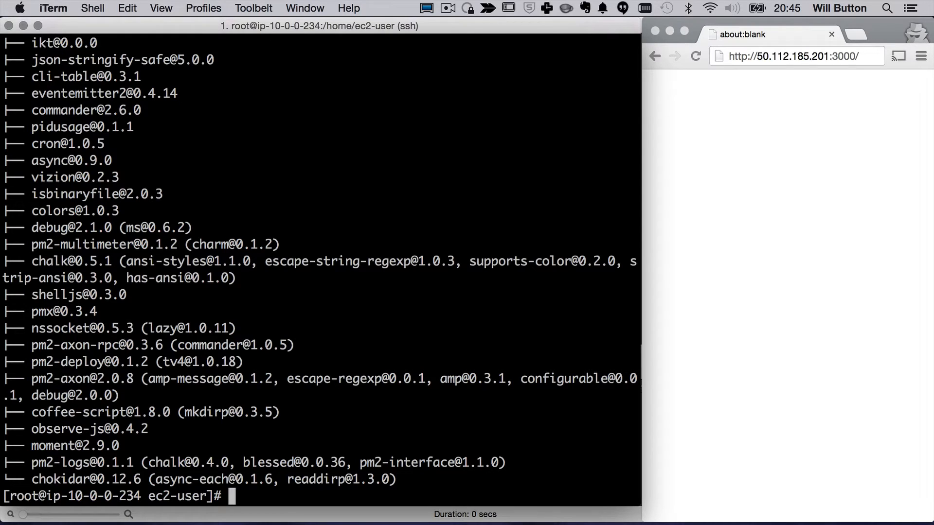
text(pm2)
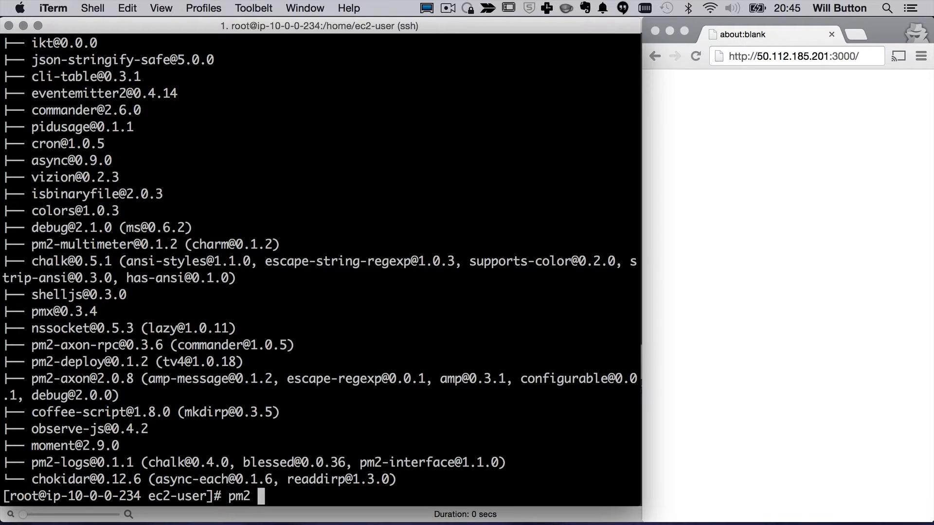
text(startup cent)
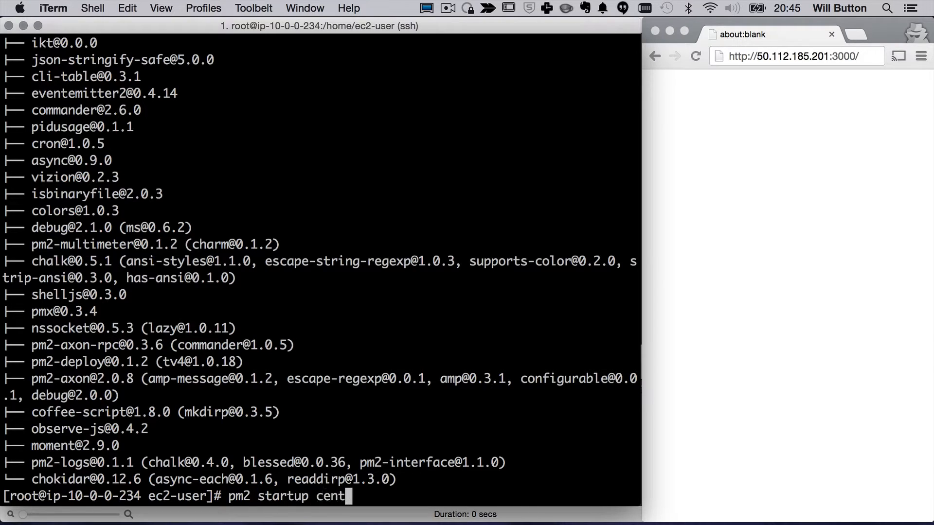
text(os)
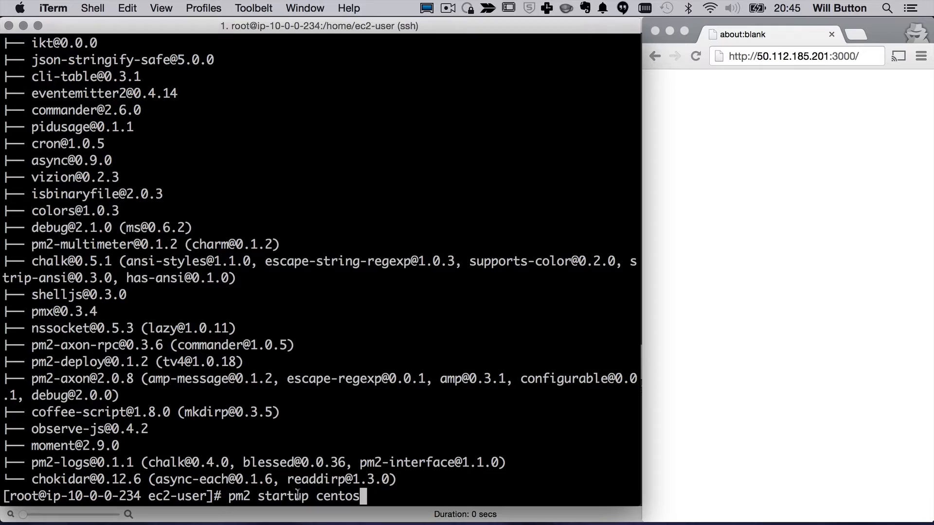
double_click(283, 496)
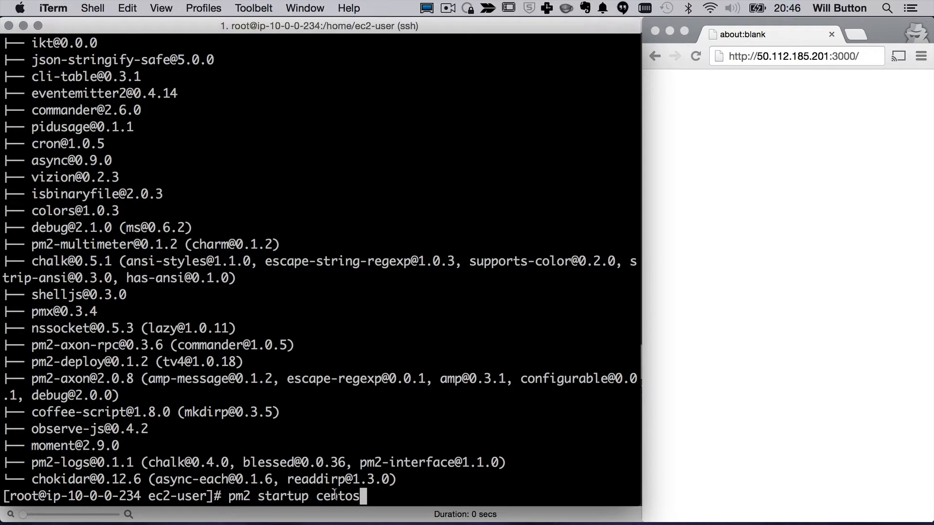
double_click(338, 496)
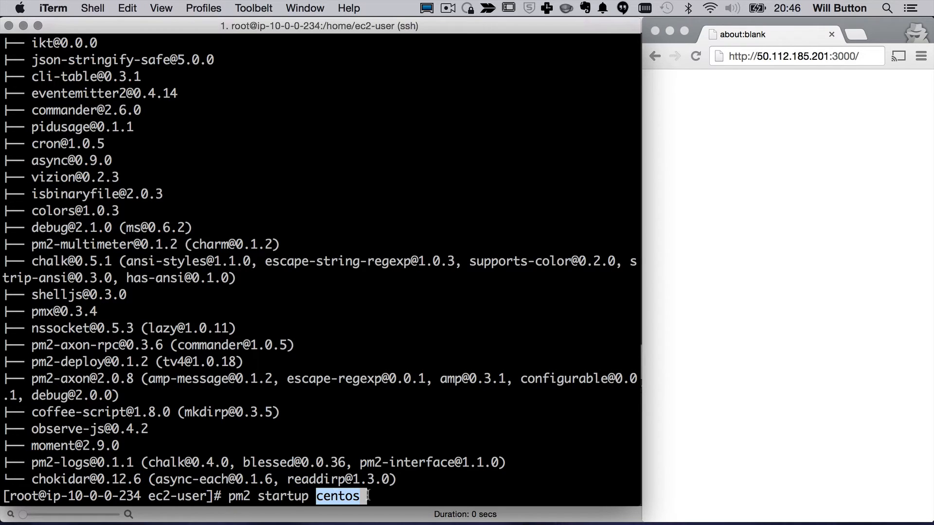
mouse_move(387, 496)
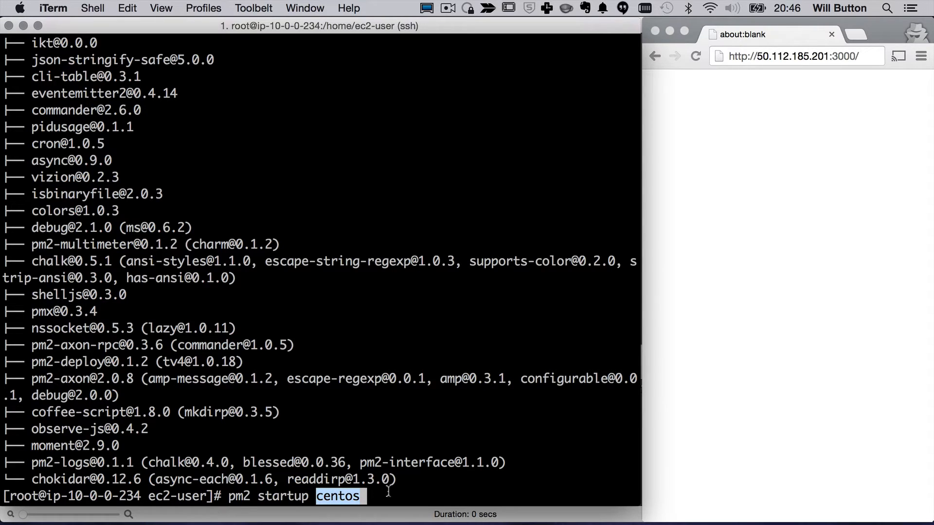
key(Return)
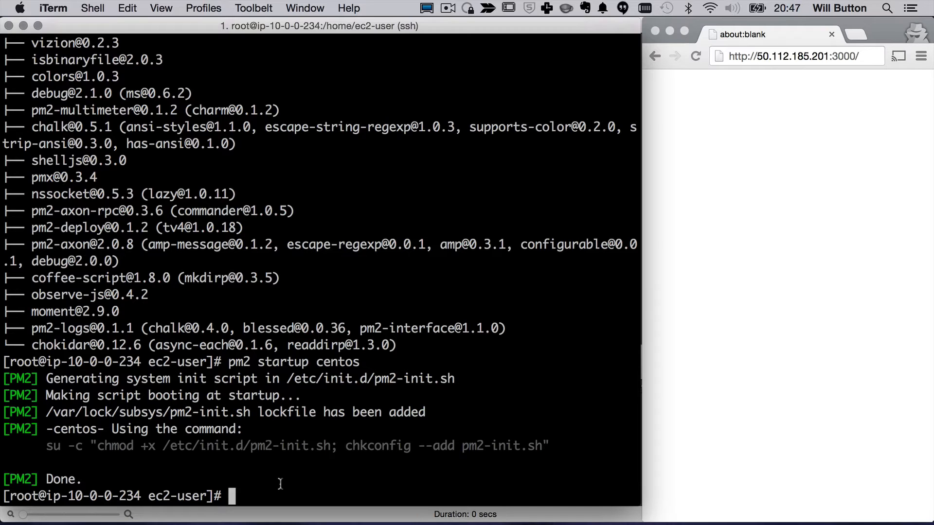
Create user node with /bin/bash shell and home directory /home/node.
text(use)
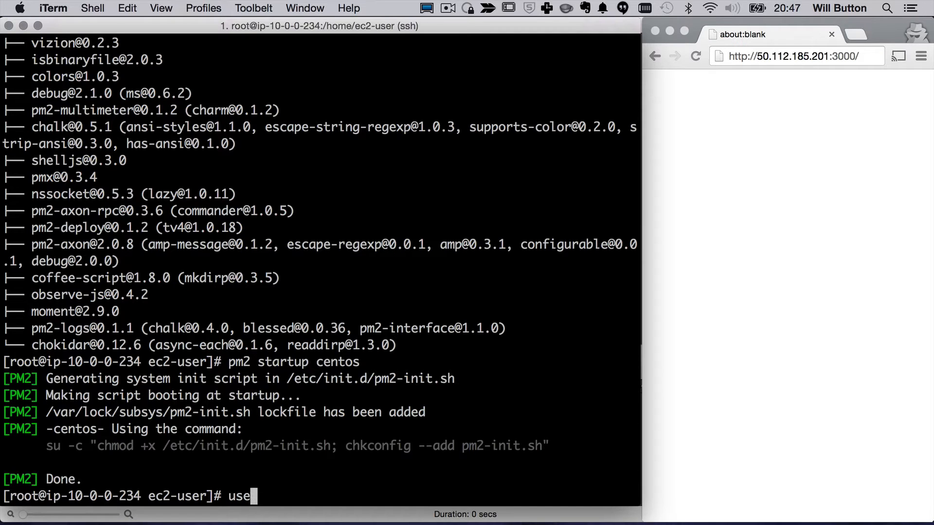
text(radd -)
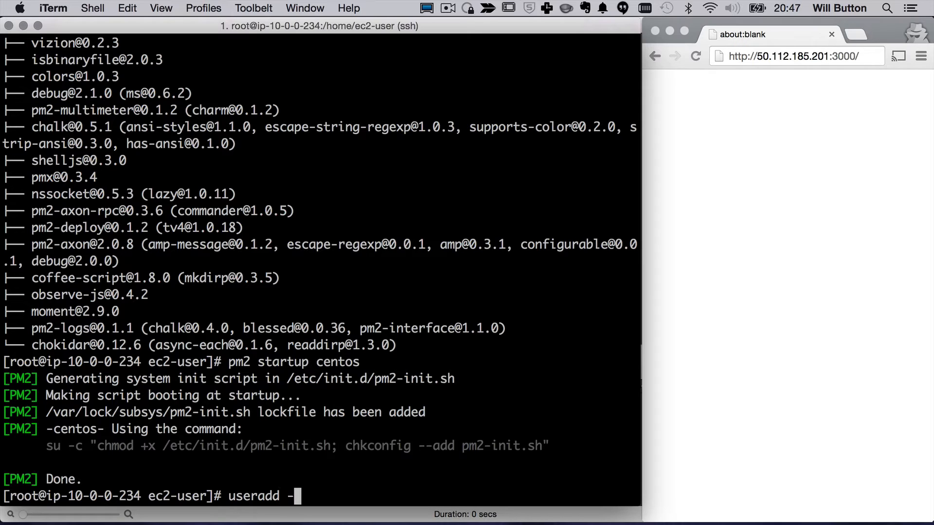
text(s /bin/)
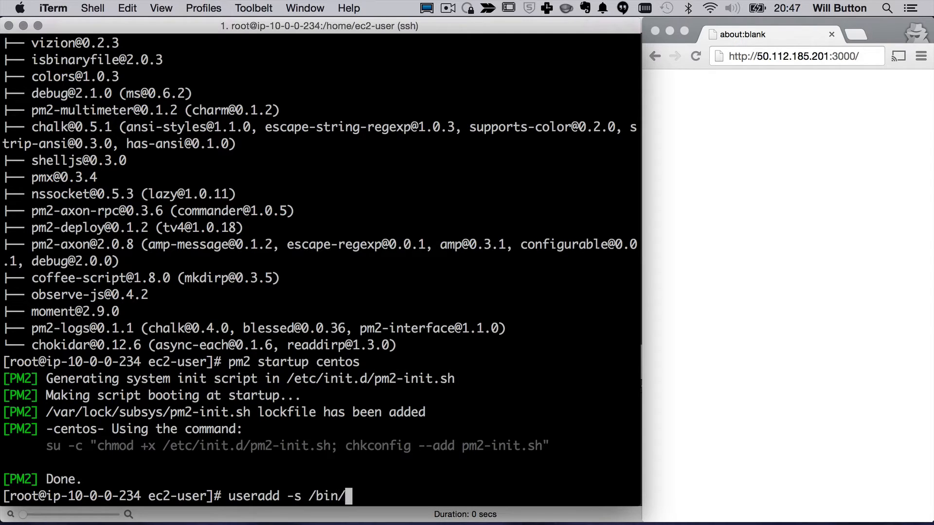
text(bash)
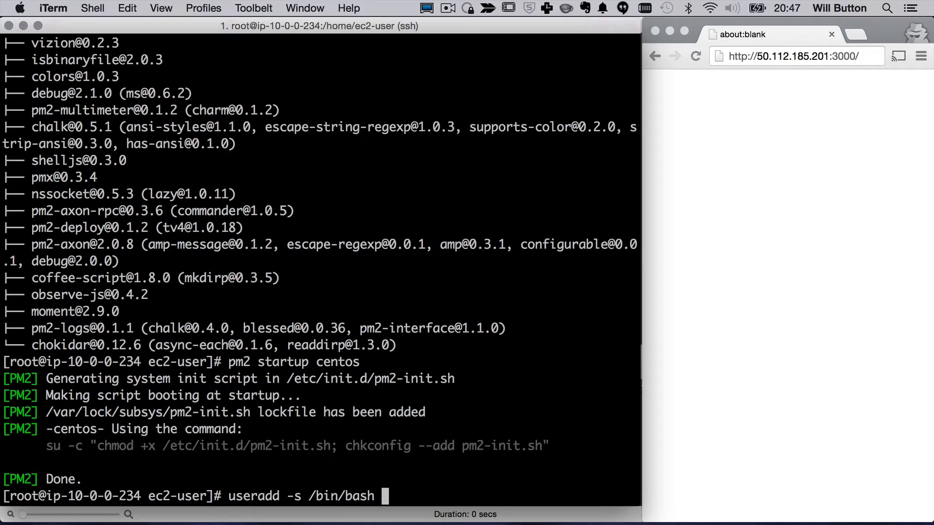
text(-m)
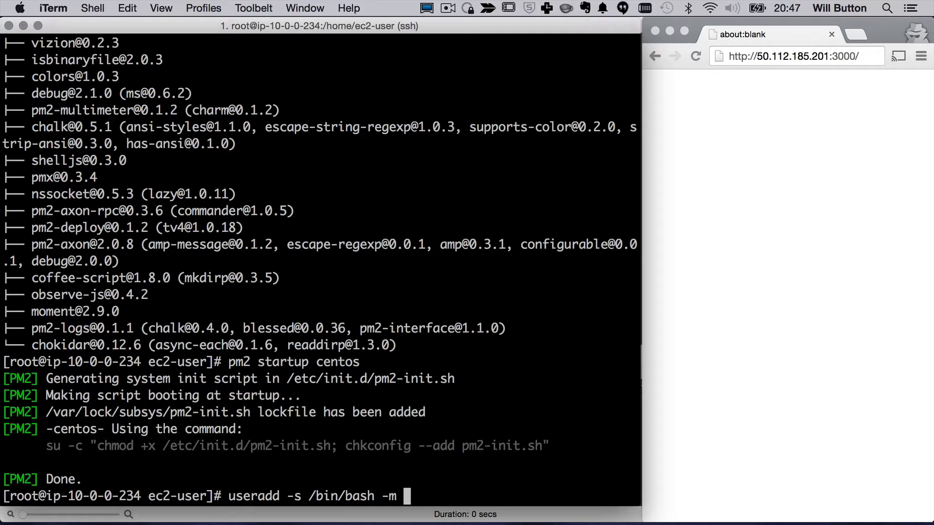
text(-d /)
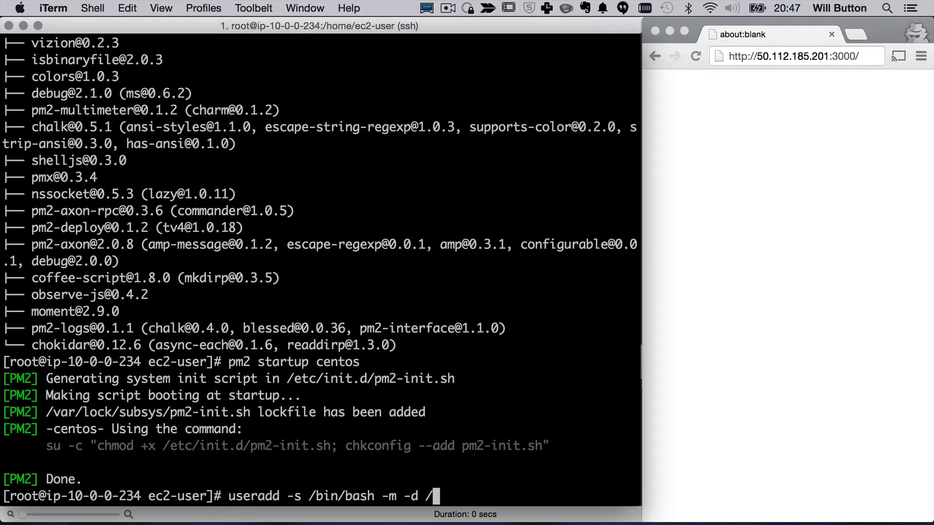
text(home/nod)
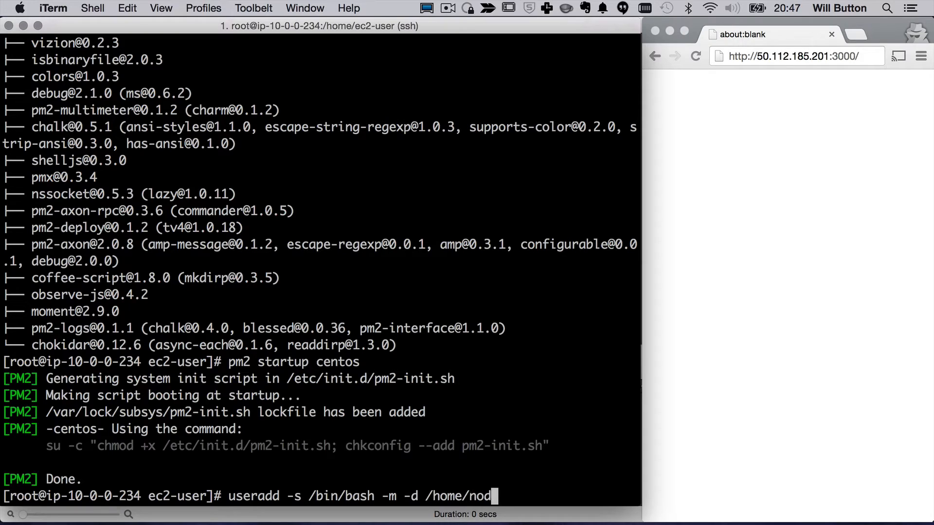
text(e)
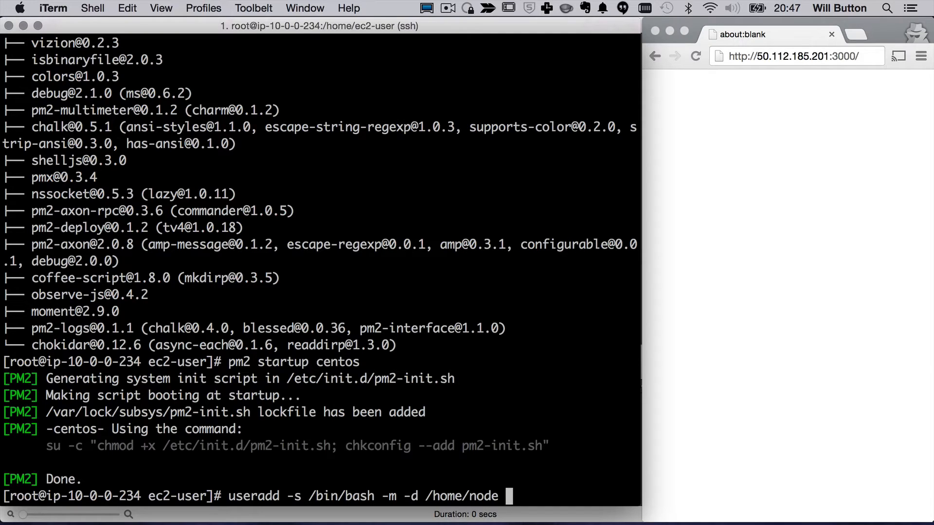
text(node)
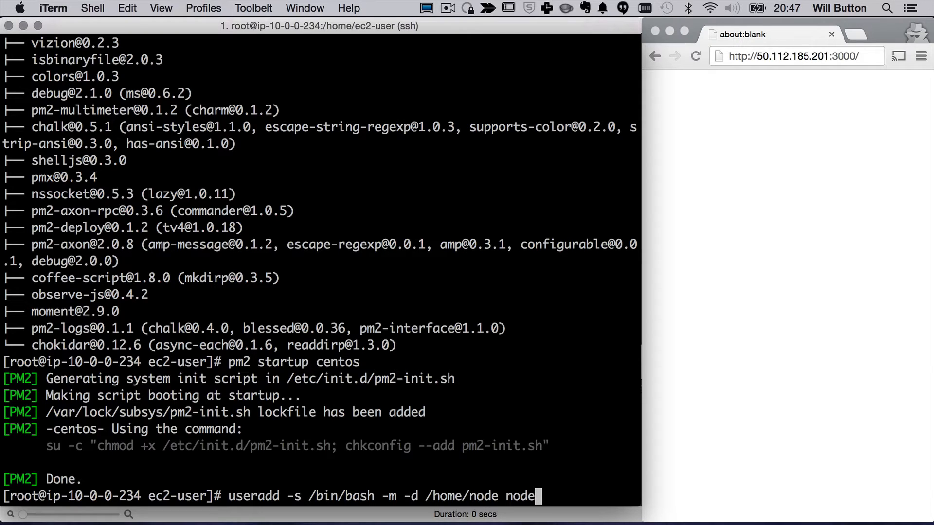
key(Return)
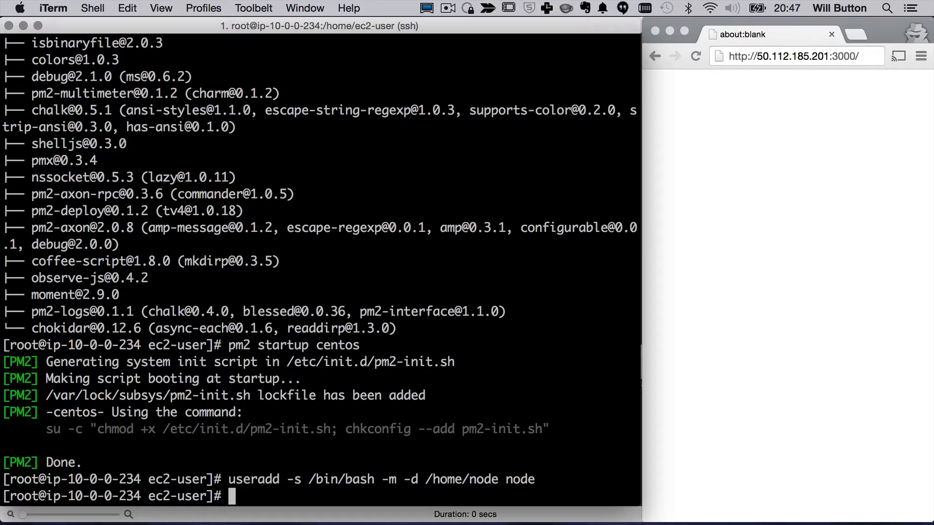
Open /etc/init.d/pm2-init.sh in vim.
text(vim /etc/init.d/)
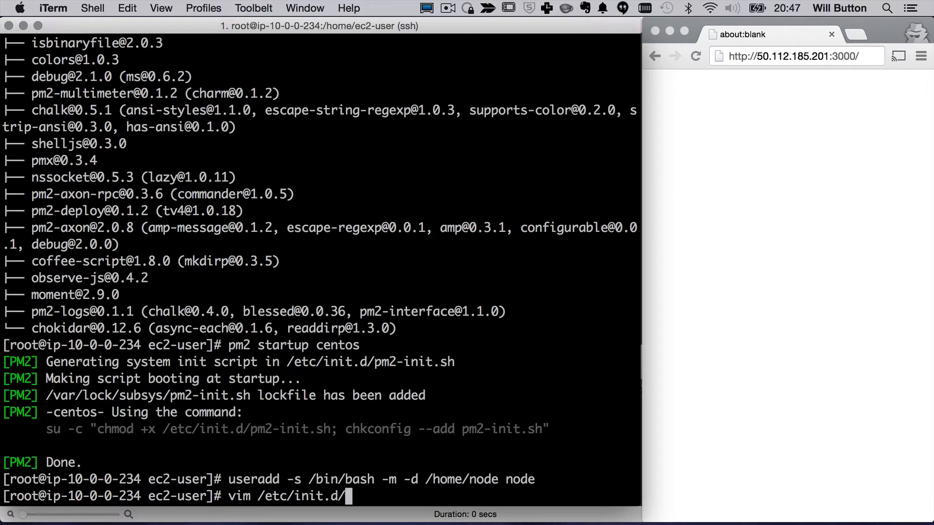
text(pm2-init.sh)
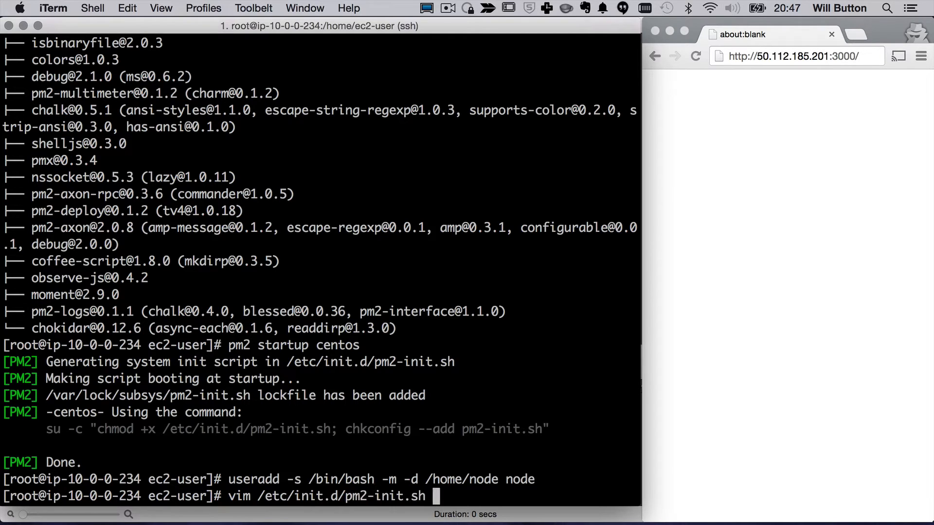
key(Return)
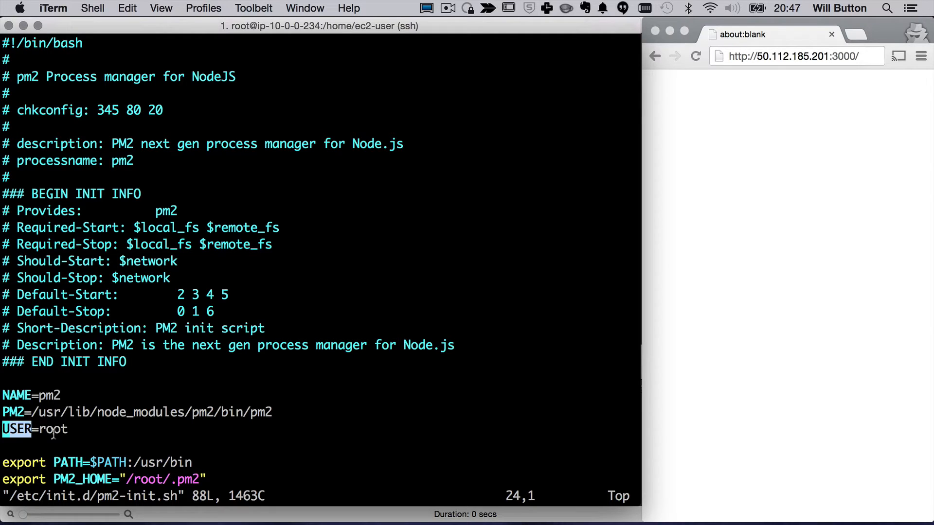
mouse_move(77, 467)
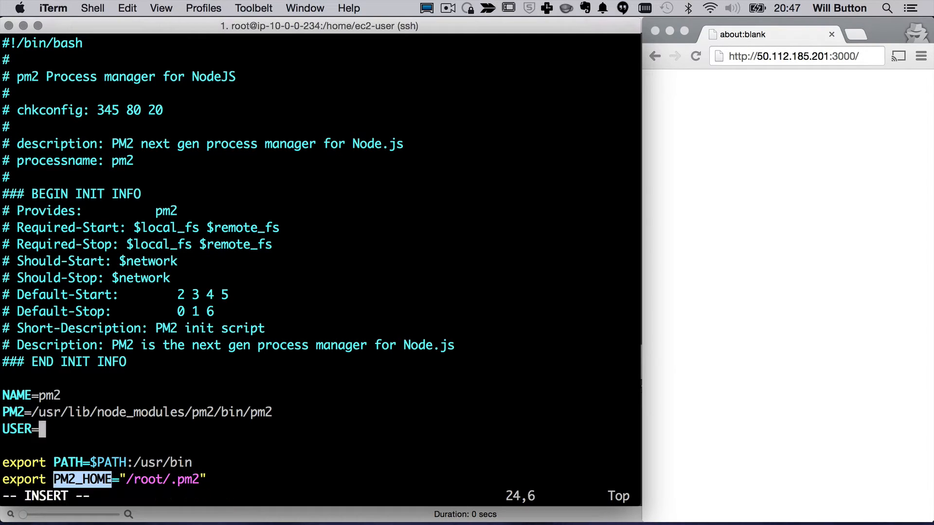
Change pm2-init.sh to USER=node and PM2_HOME="/home/node", then save with :wq.
text(node)
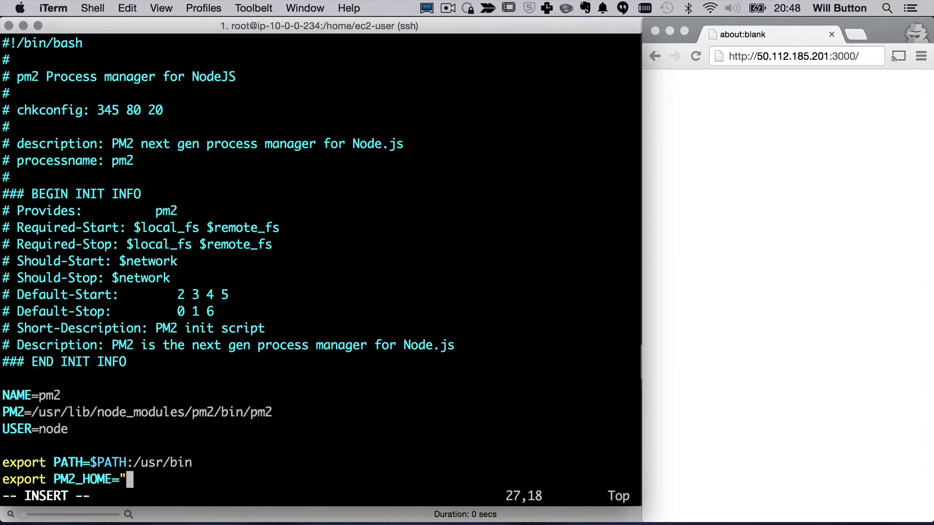
text(/home)
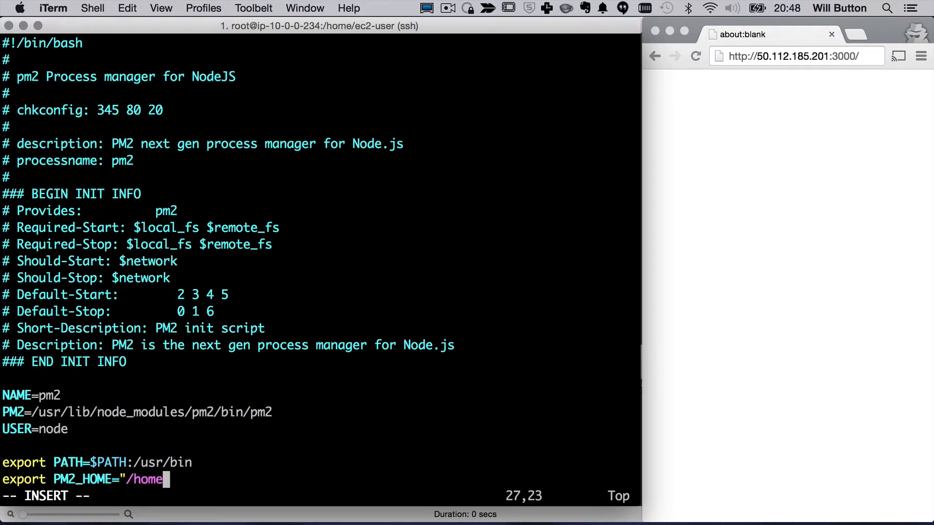
text(/node")
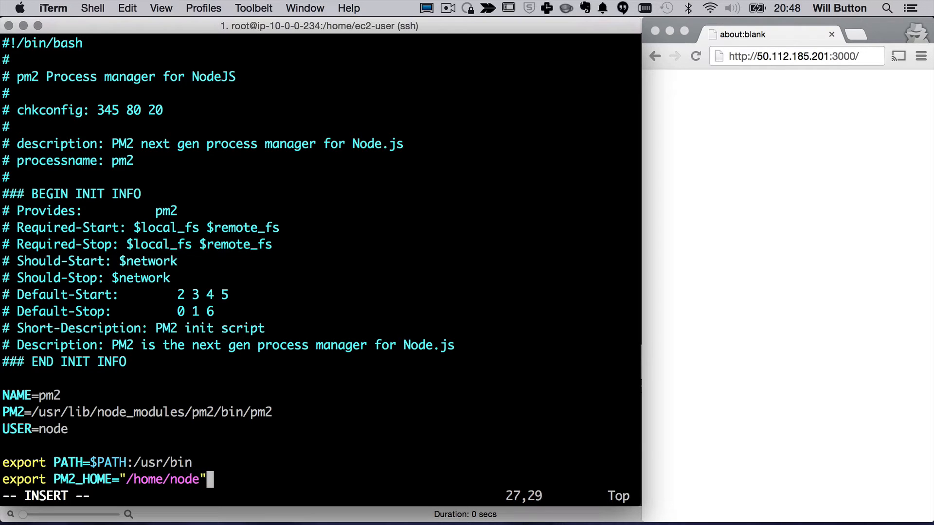
text(:wq)
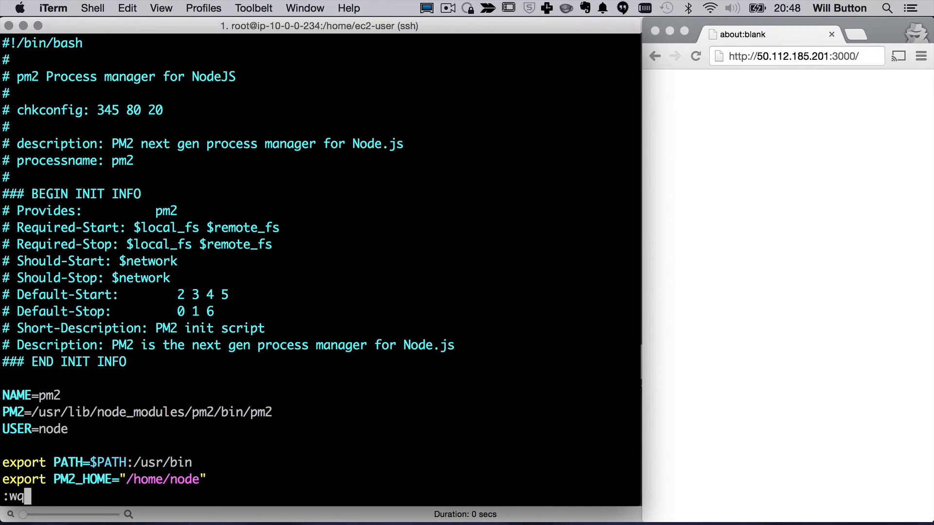
key(Return)
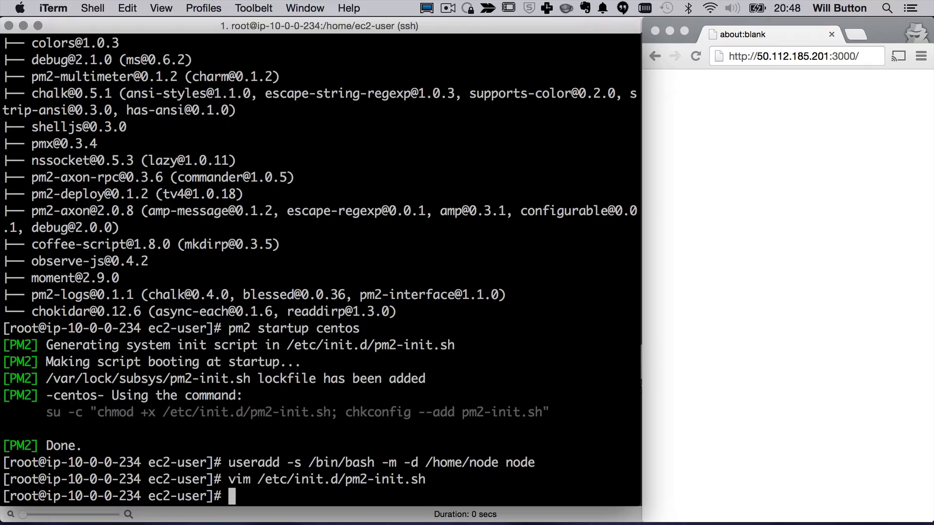
As user node, write a Hello World http server on port 3000 into server.js and save.
text(su - node)
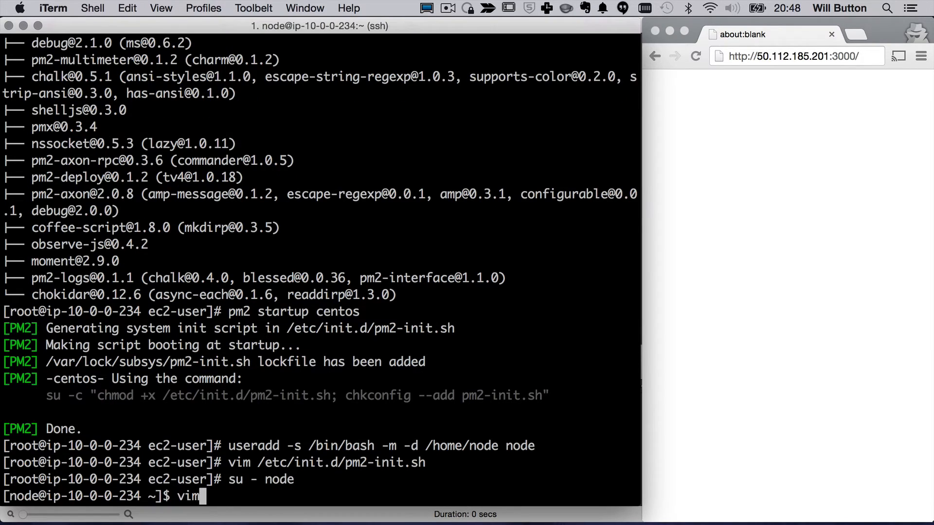
text(servers.)
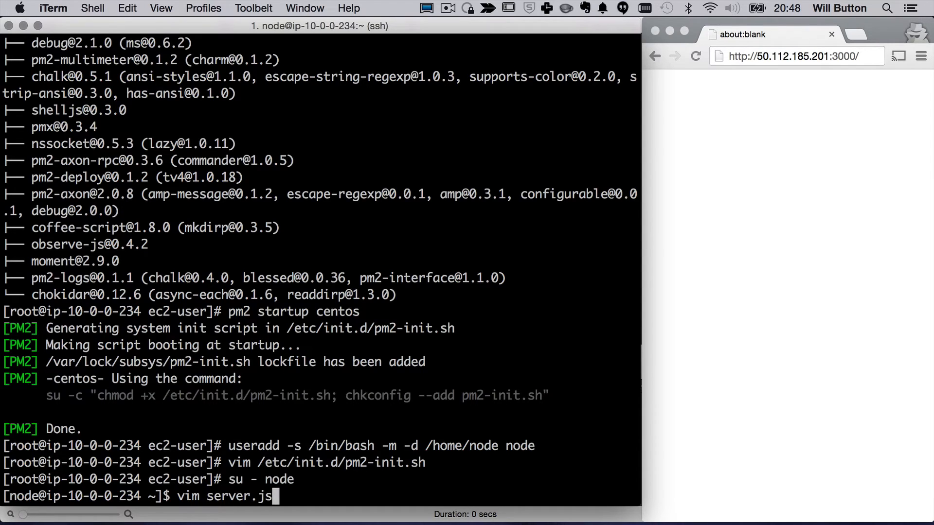
key(Return)
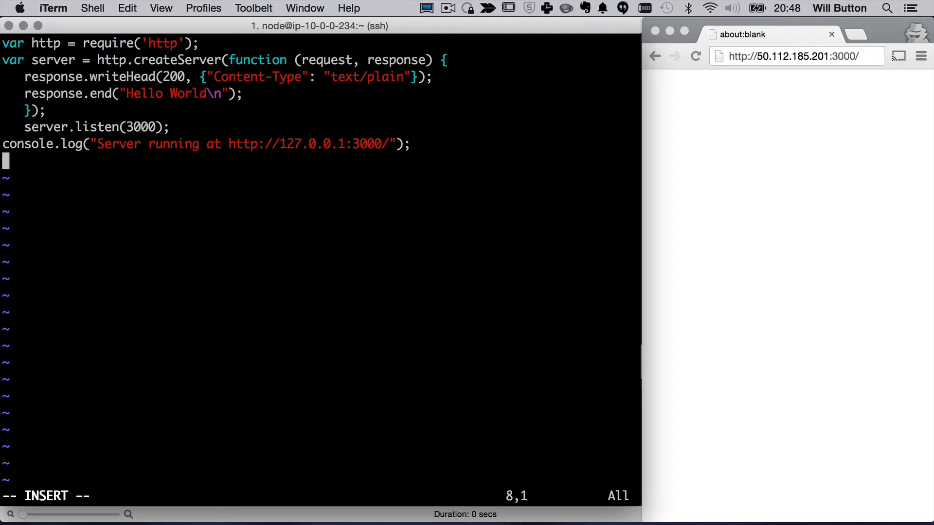
key(Escape)
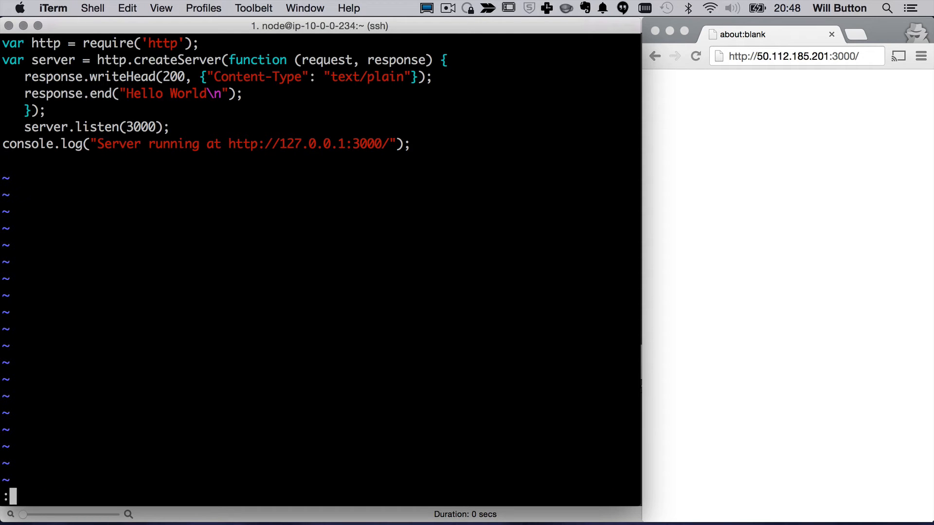
text(wq)
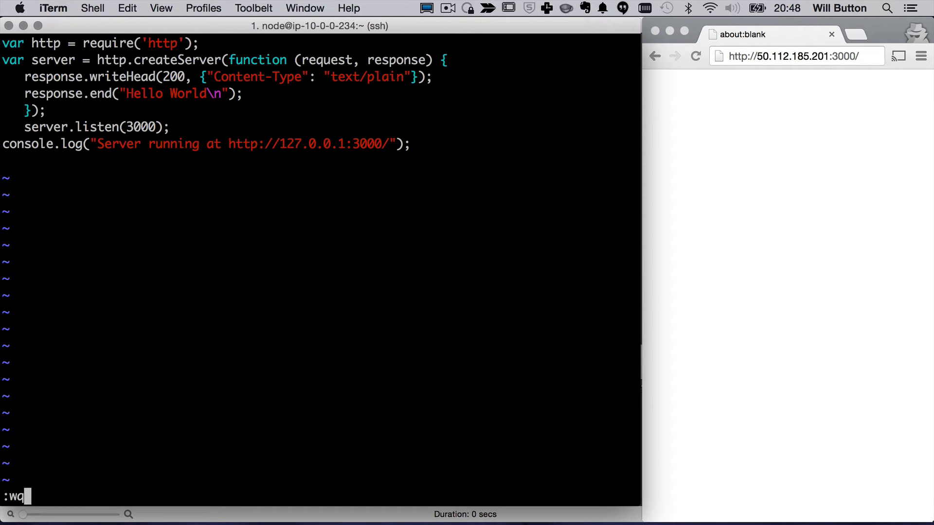
key(Return)
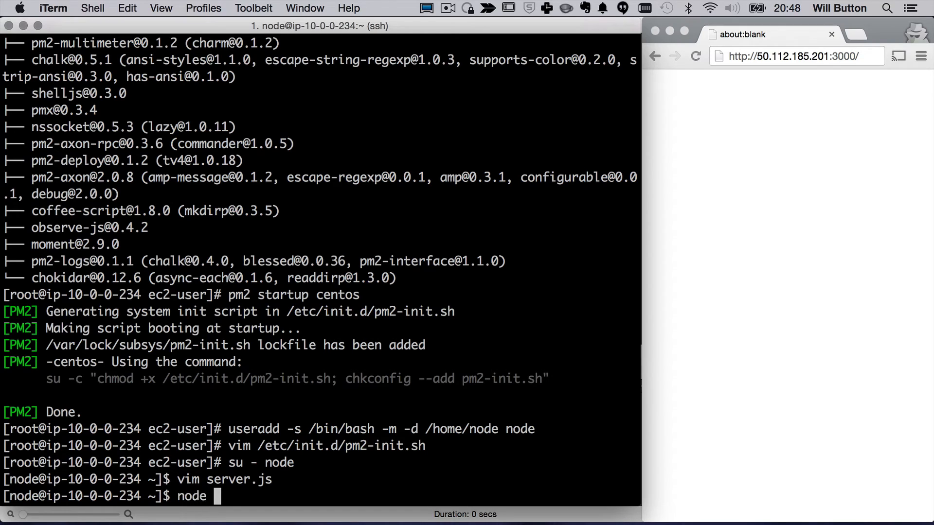
Run server.js with node in the foreground.
text(server)
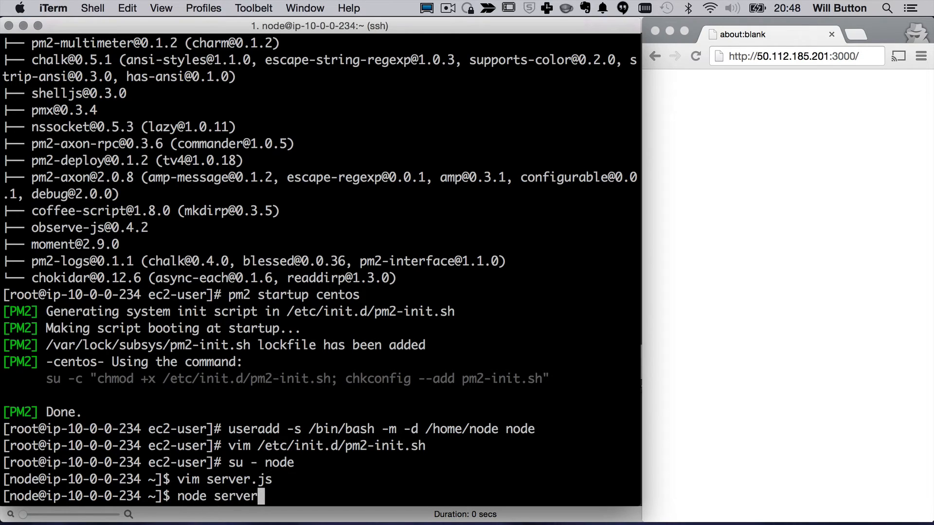
text(.js)
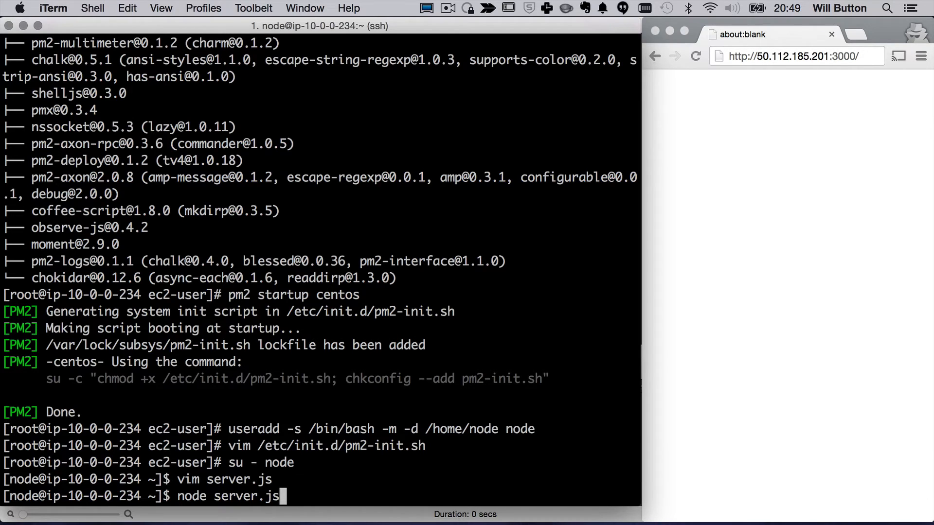
key(Return)
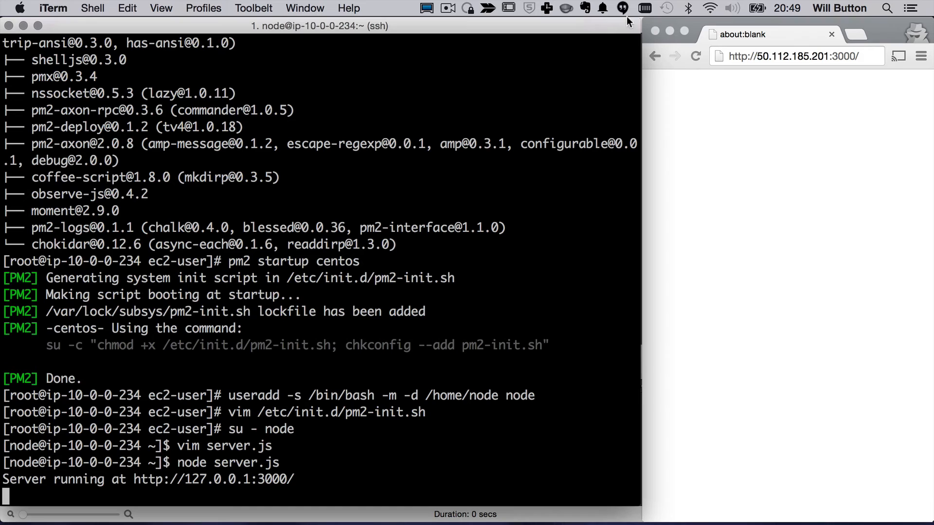
click(798, 55)
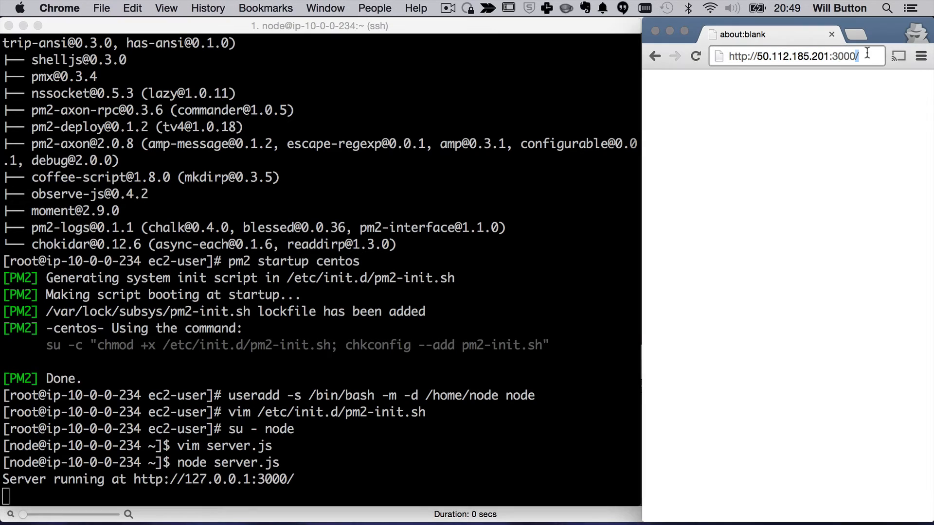
key(Return)
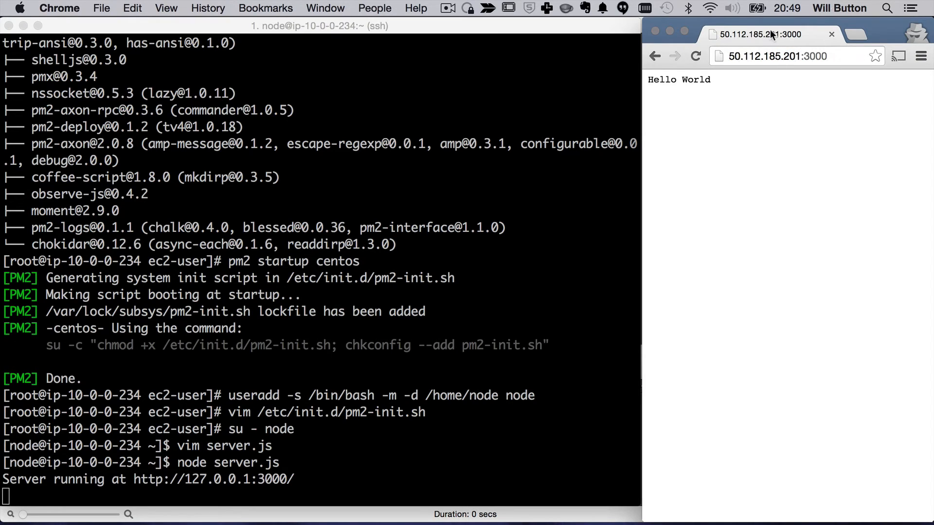
double_click(678, 80)
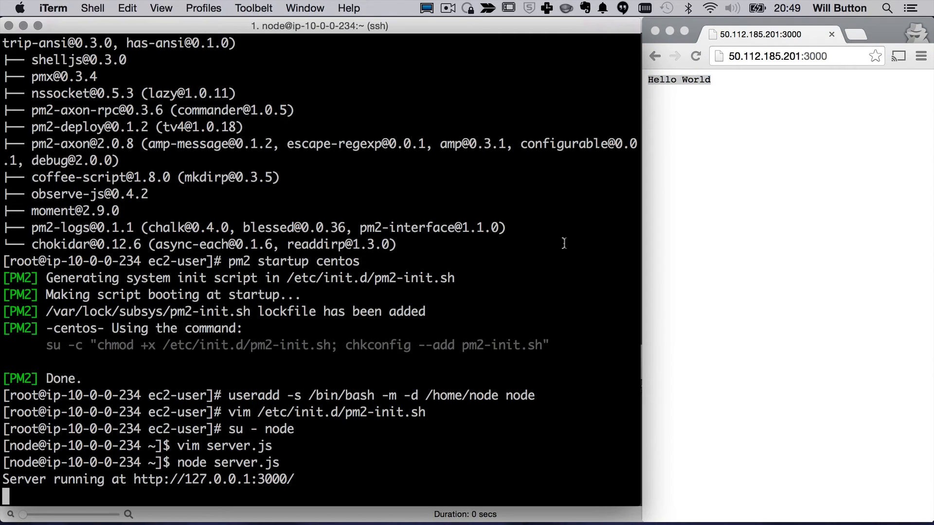
key(ctrl+c)
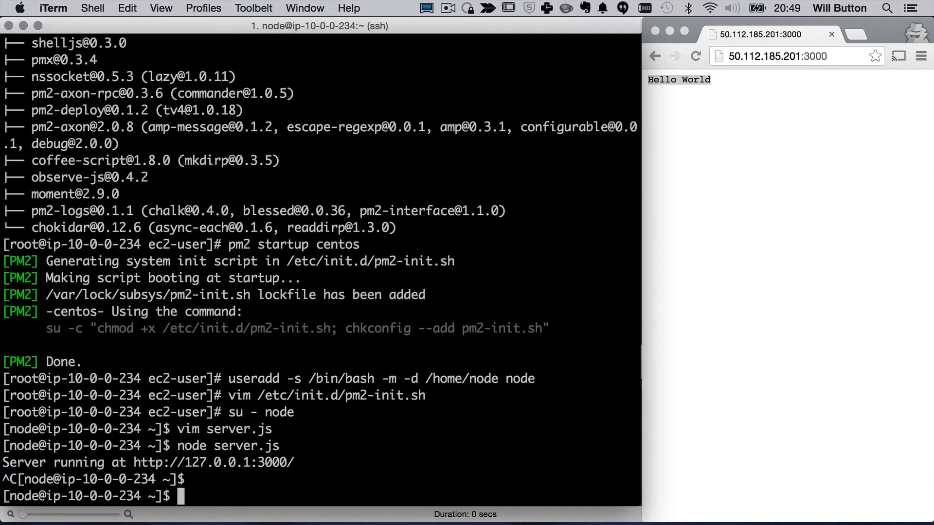
Start server.js as a PM2-managed process with pm2 start server.js.
text(pm2)
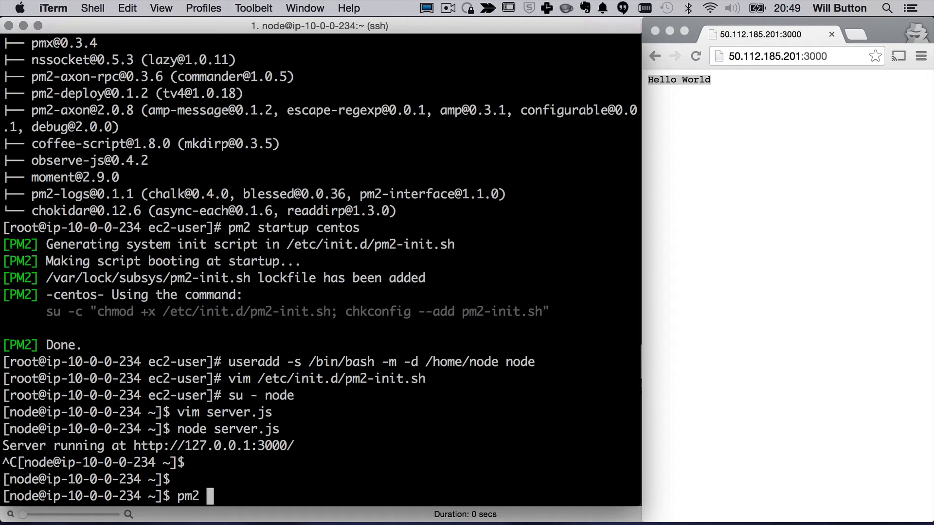
text(start)
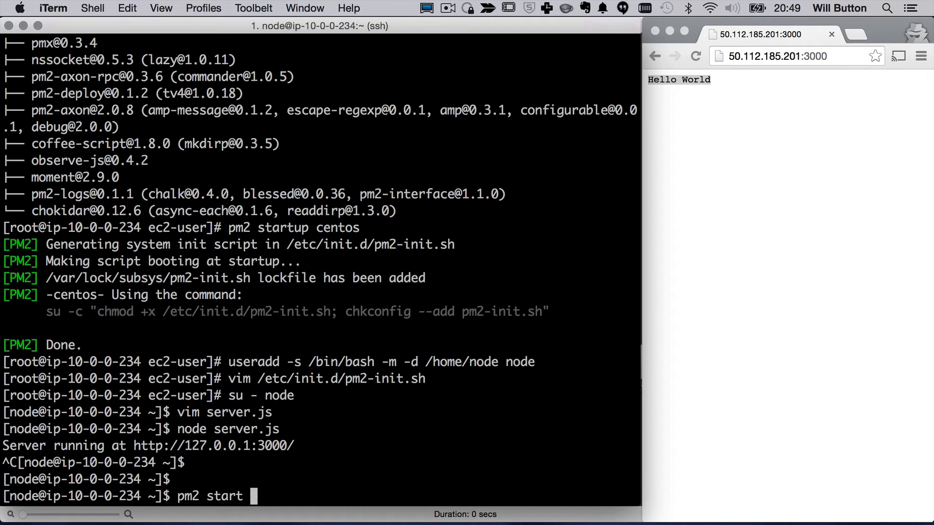
text(serv)
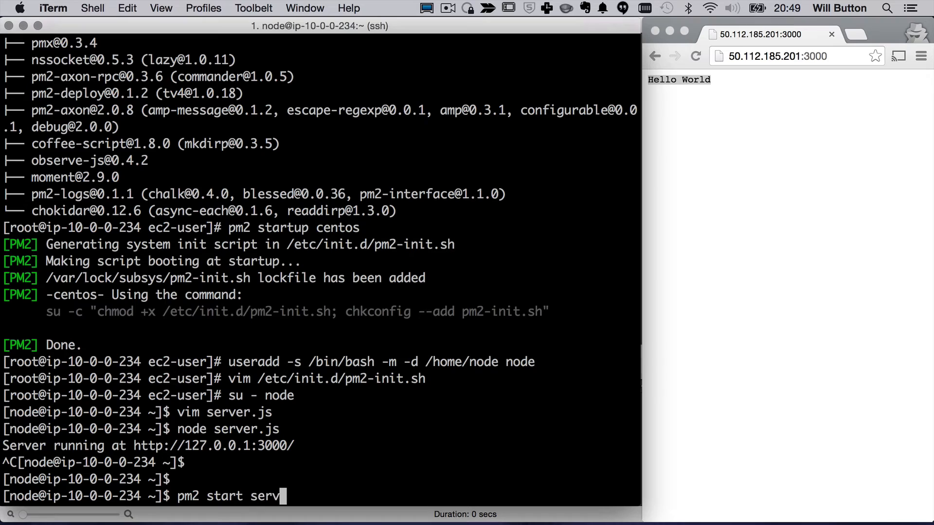
text(er.js)
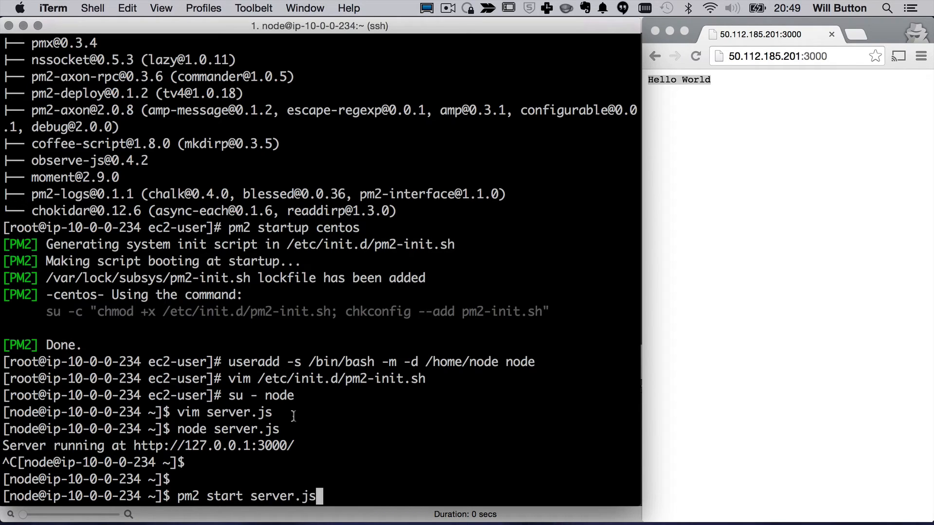
double_click(225, 496)
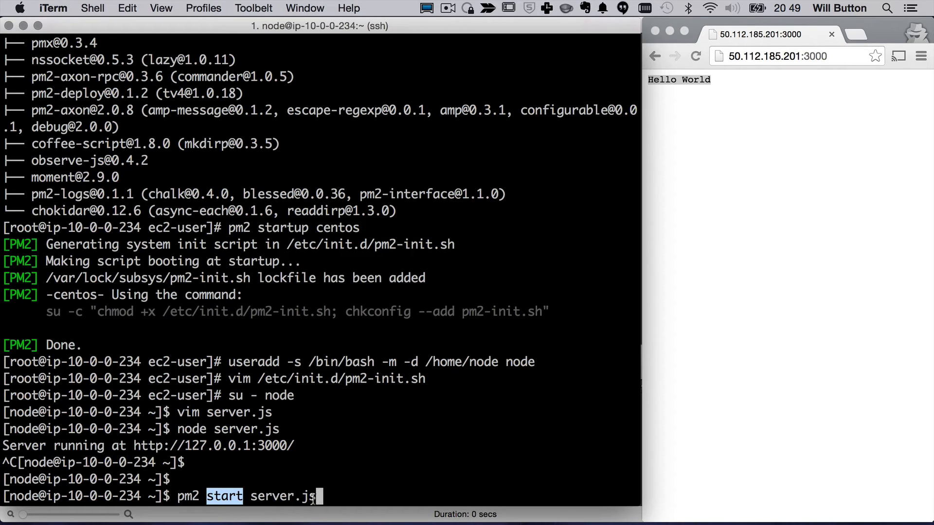
double_click(283, 496)
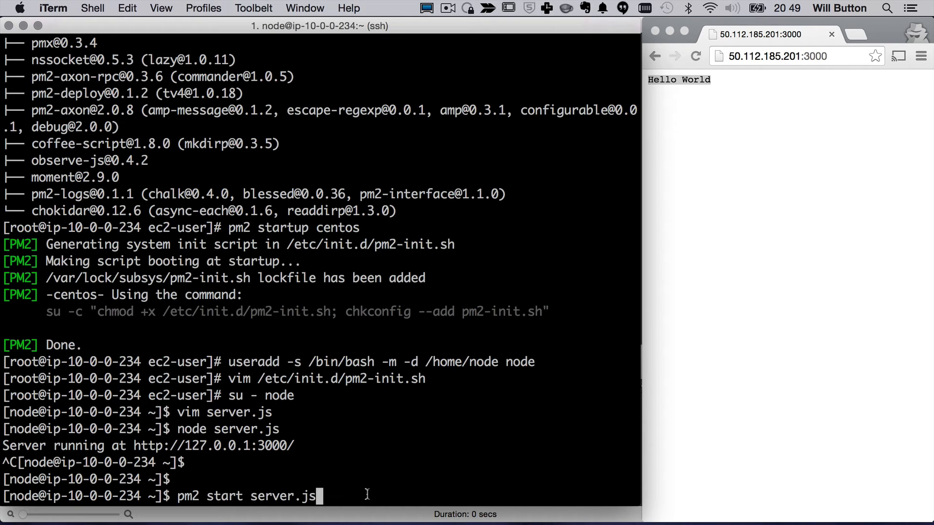
key(Return)
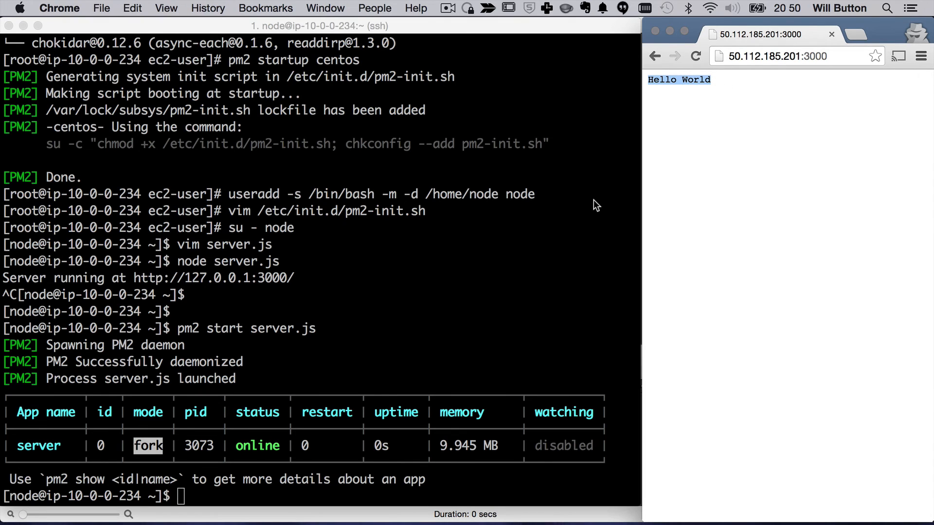
click(322, 239)
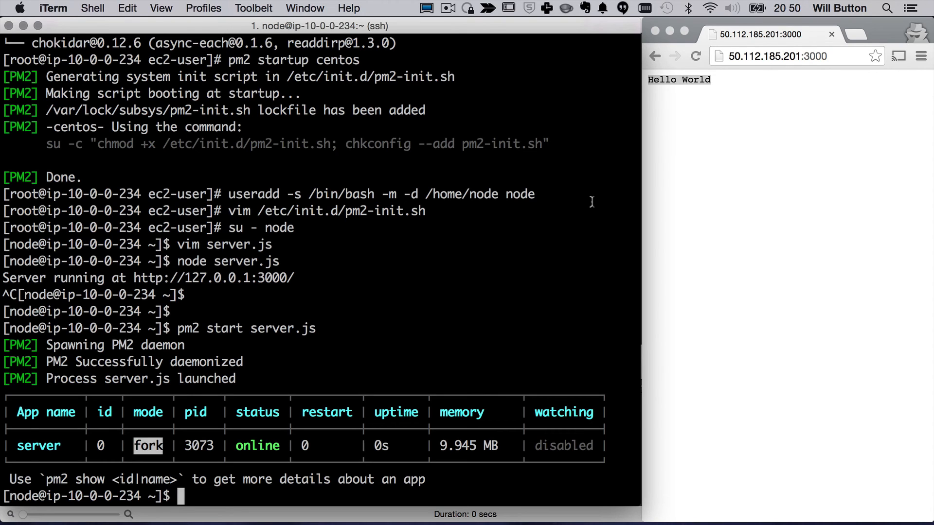
Kill process 3073 with kill -9, then reload the browser to confirm Hello World still loads.
text(kill)
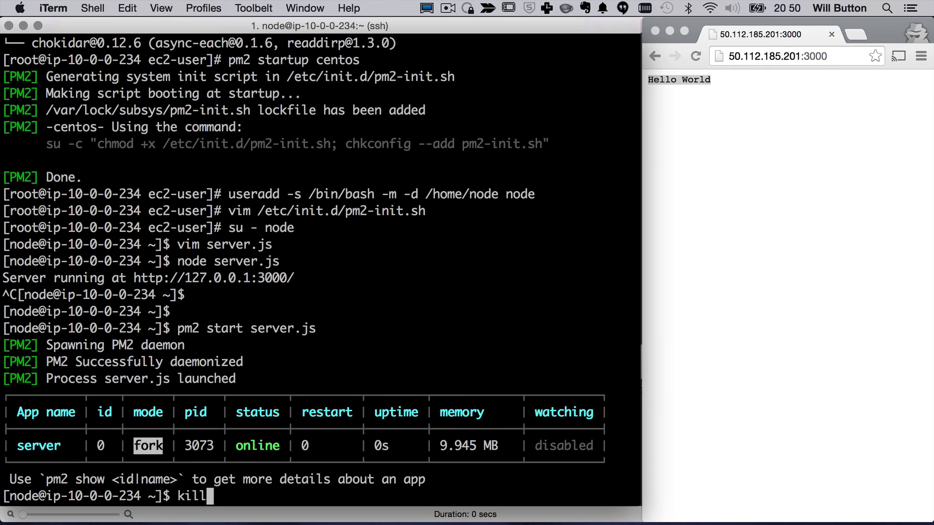
text(-9 3)
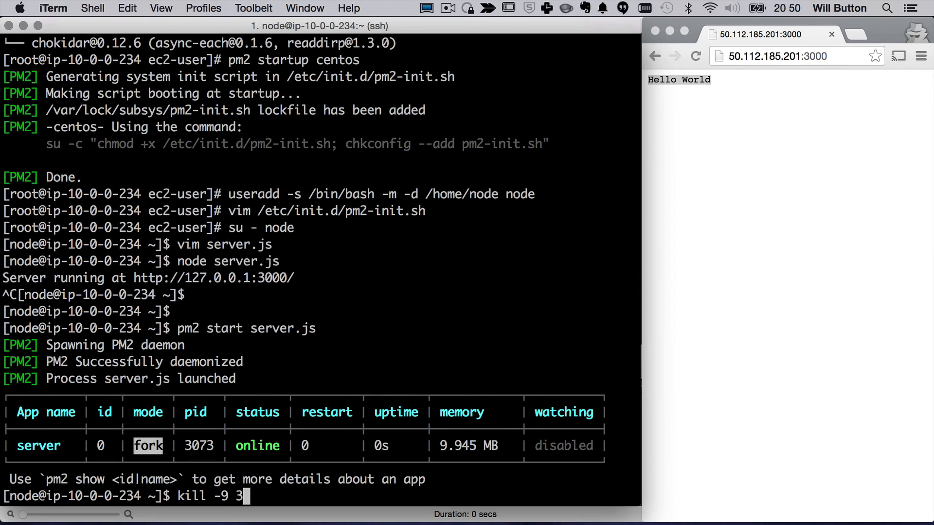
text(073)
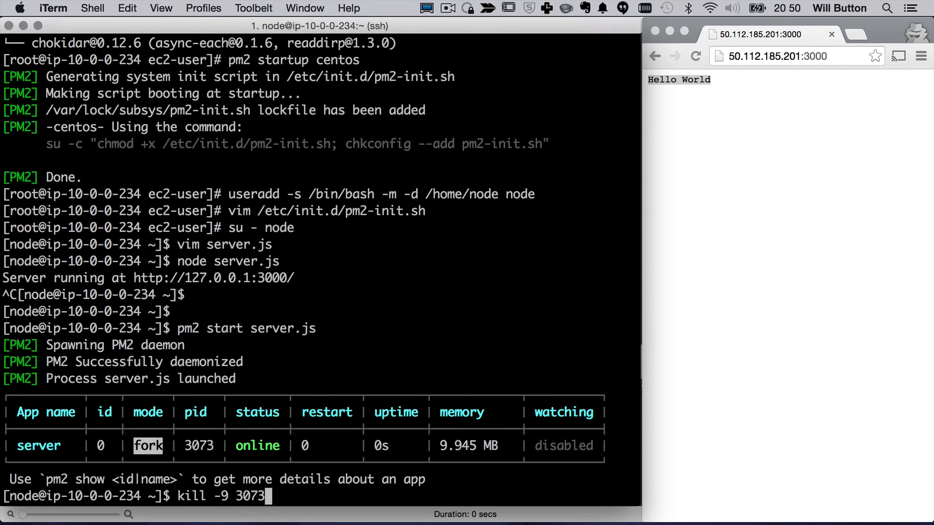
key(Return)
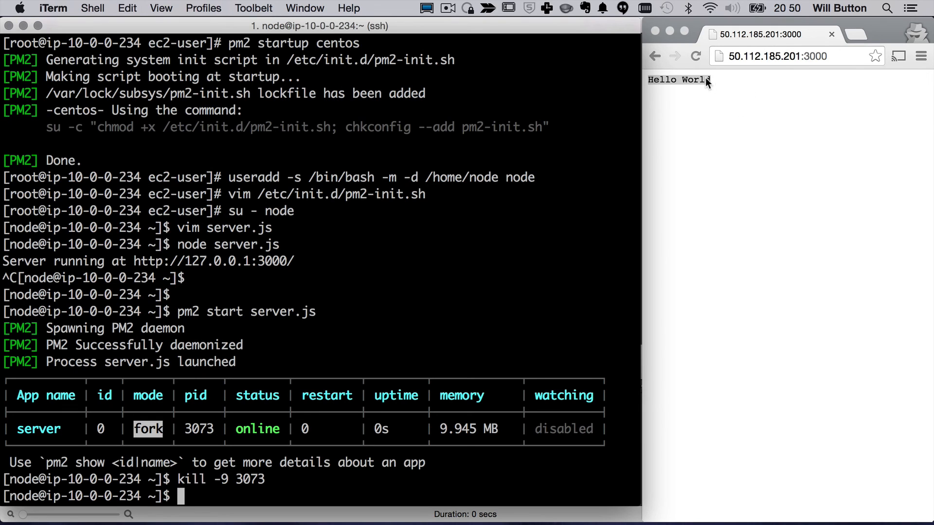
click(695, 56)
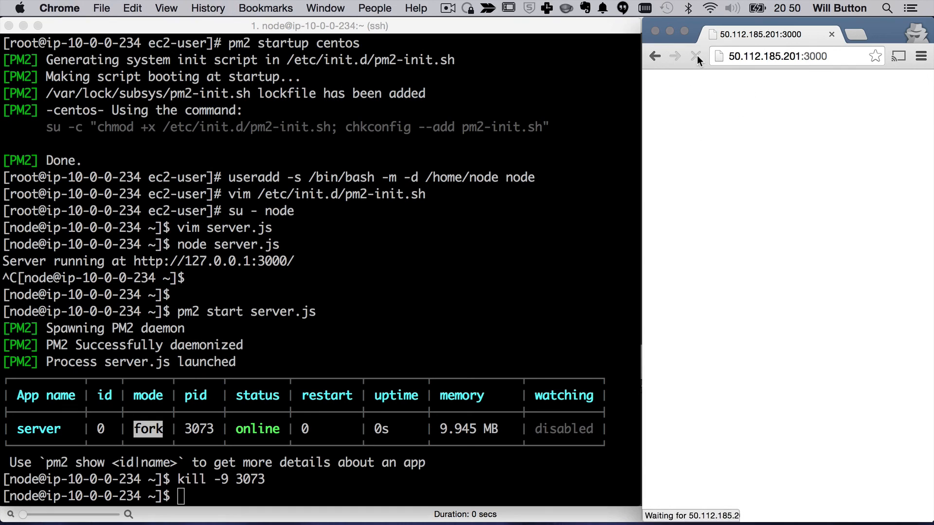
click(695, 56)
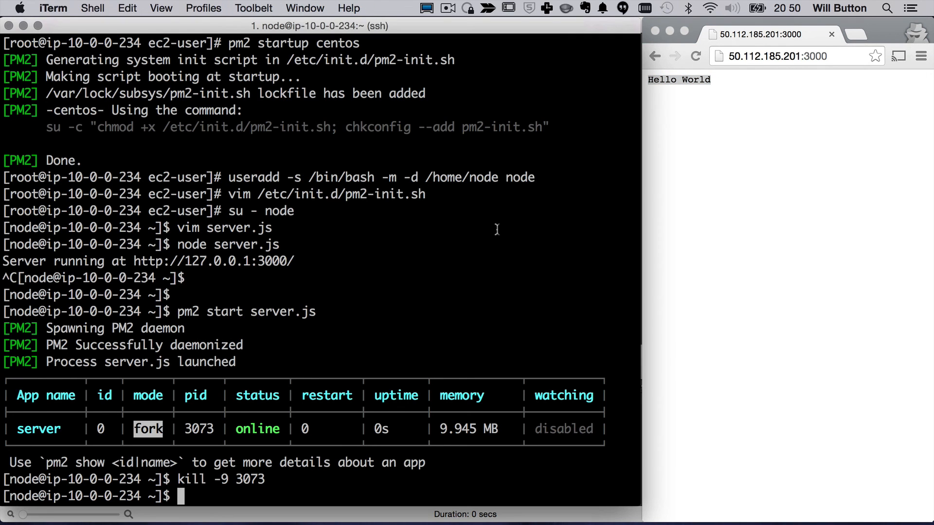
Run pm2 list and highlight the restarted server's new PID 3077.
text(pm2 list)
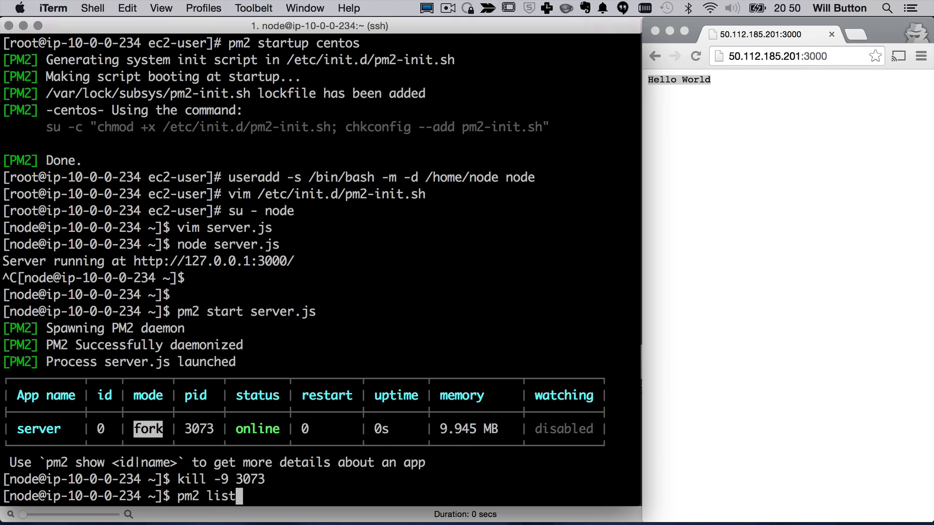
key(Return)
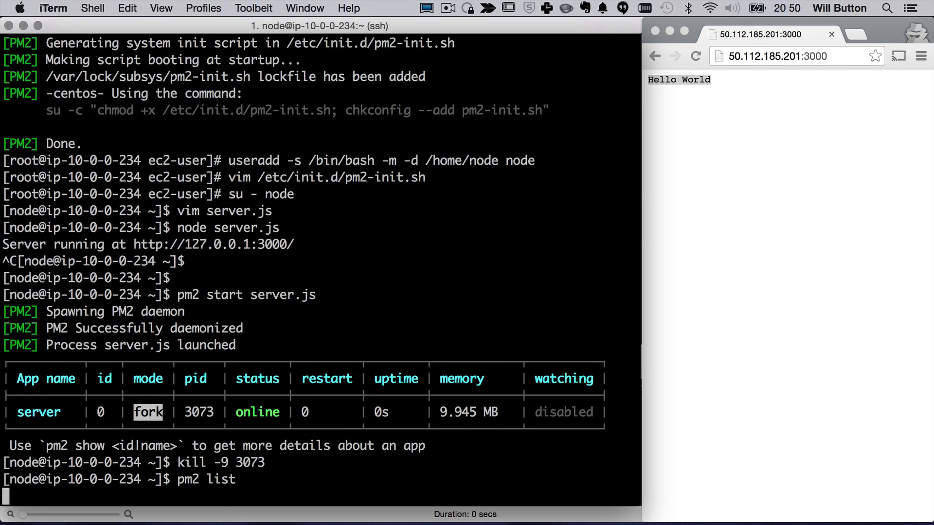
key(Return)
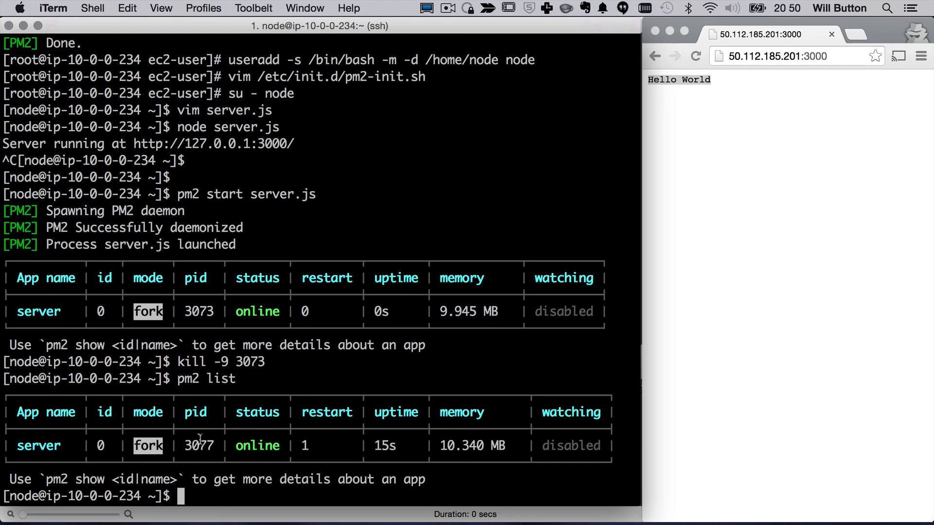
double_click(198, 445)
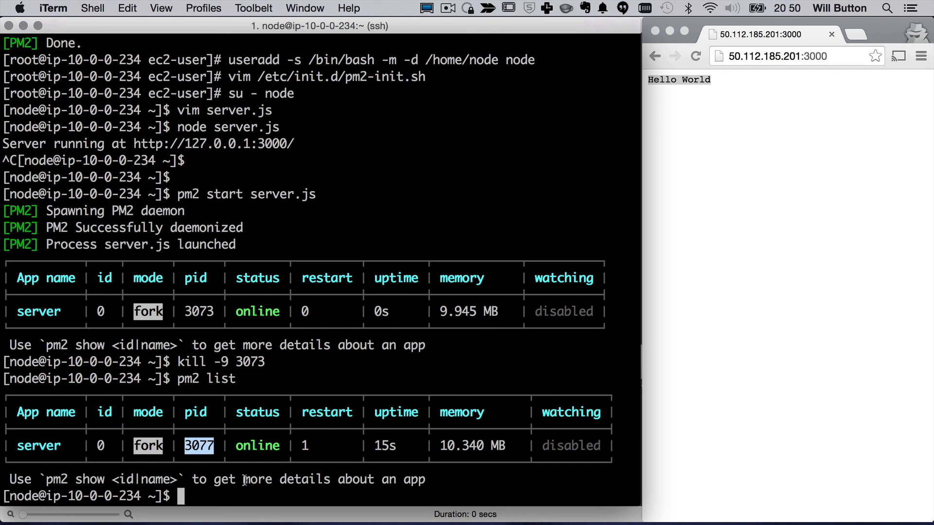